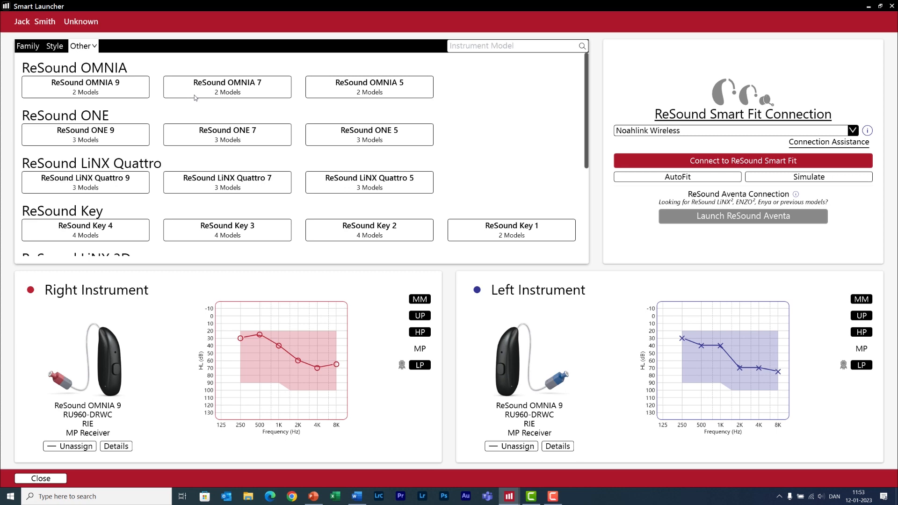
pyautogui.moveTo(310, 191)
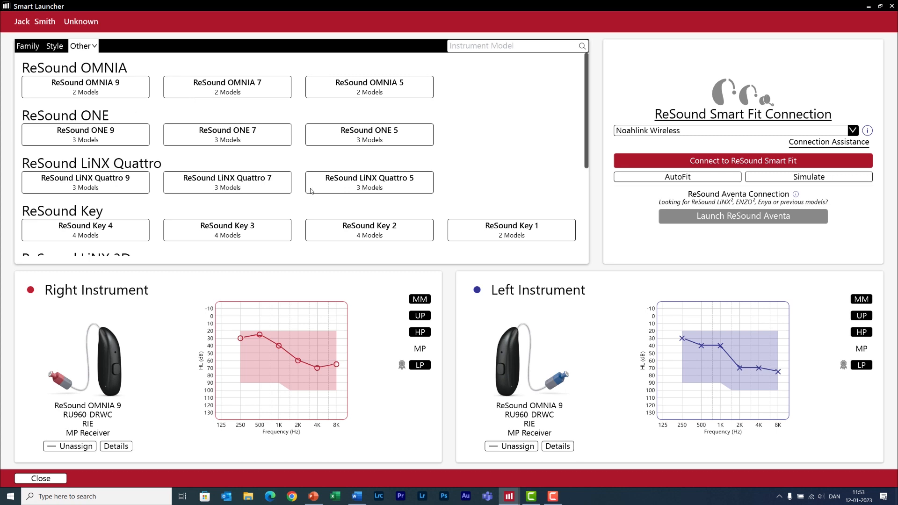